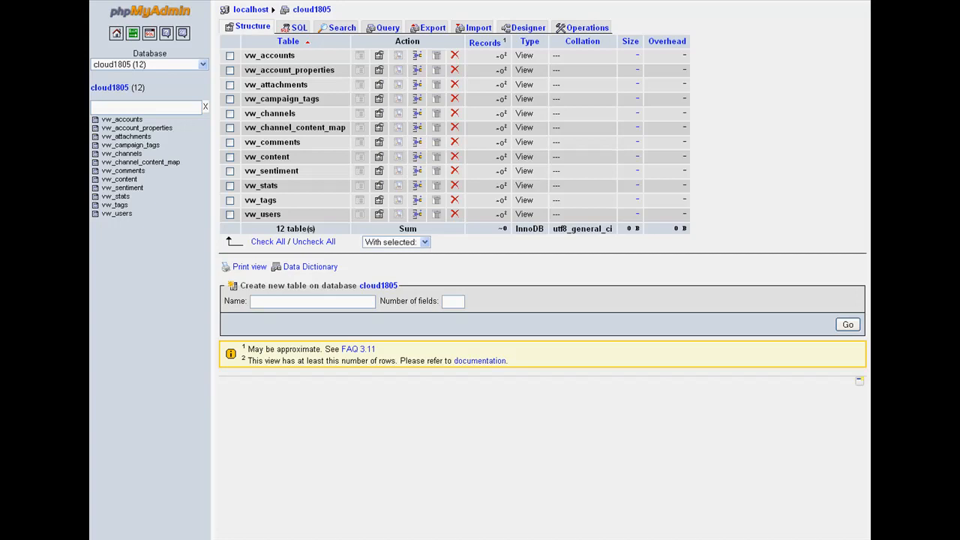
pyautogui.moveTo(148, 258)
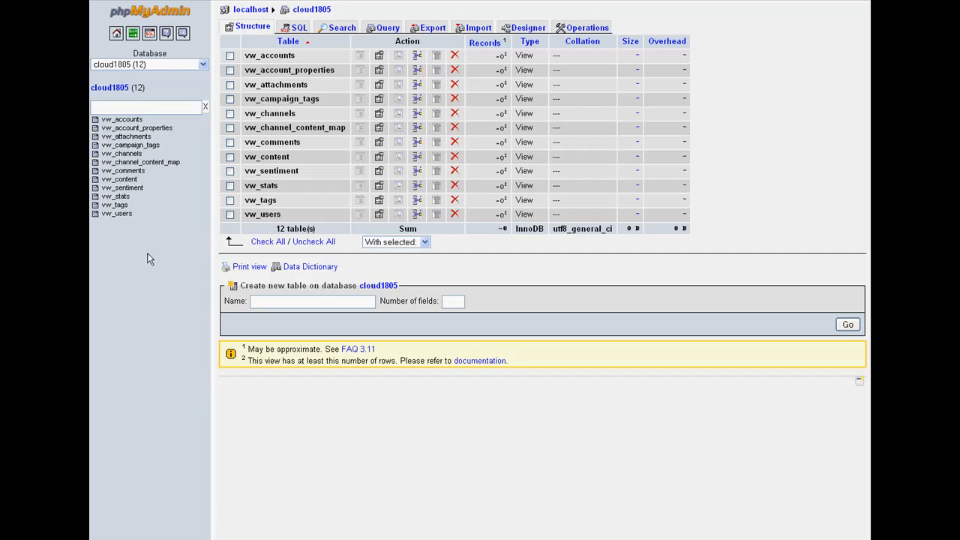
# - Browse the vw_channel_content_map view's content_id, channel_id and communityid rows
pyautogui.click(116, 214)
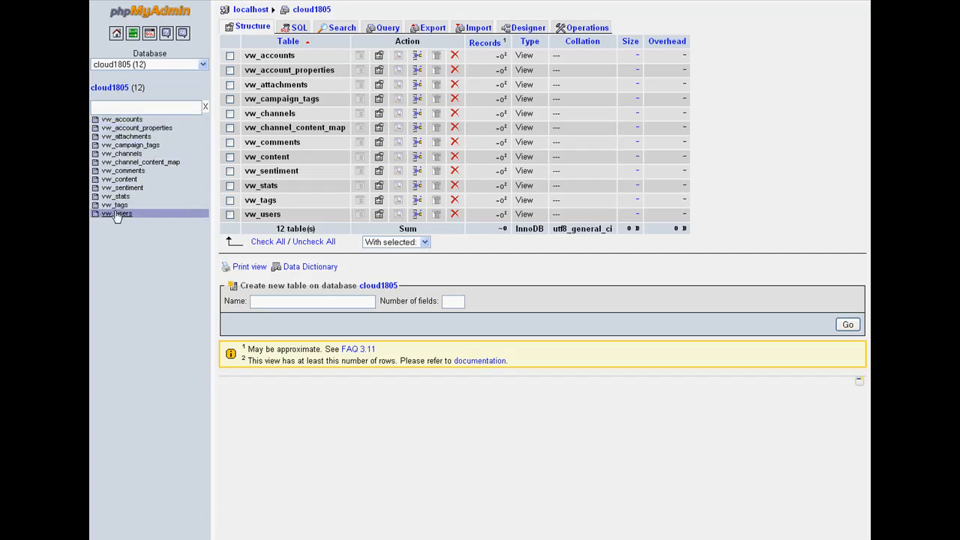
pyautogui.moveTo(123, 171)
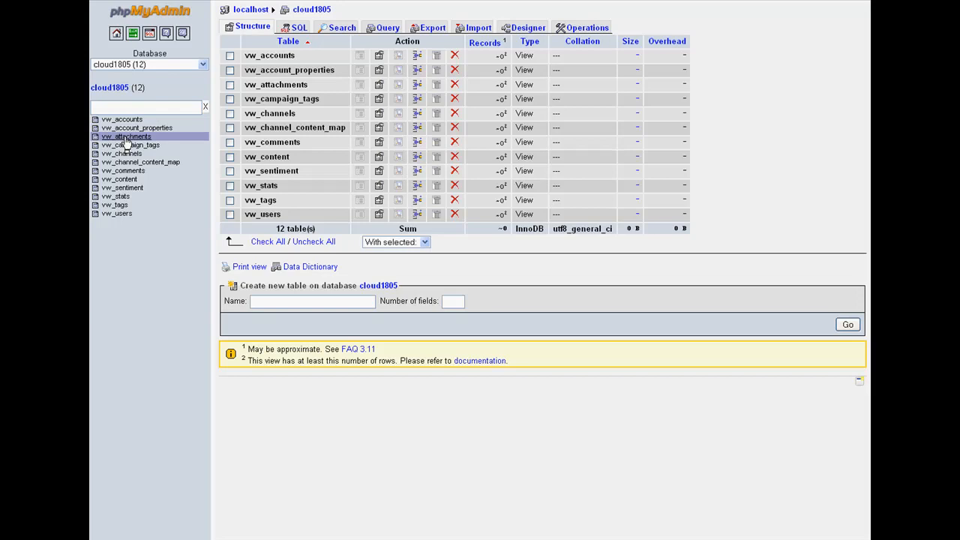
pyautogui.click(131, 144)
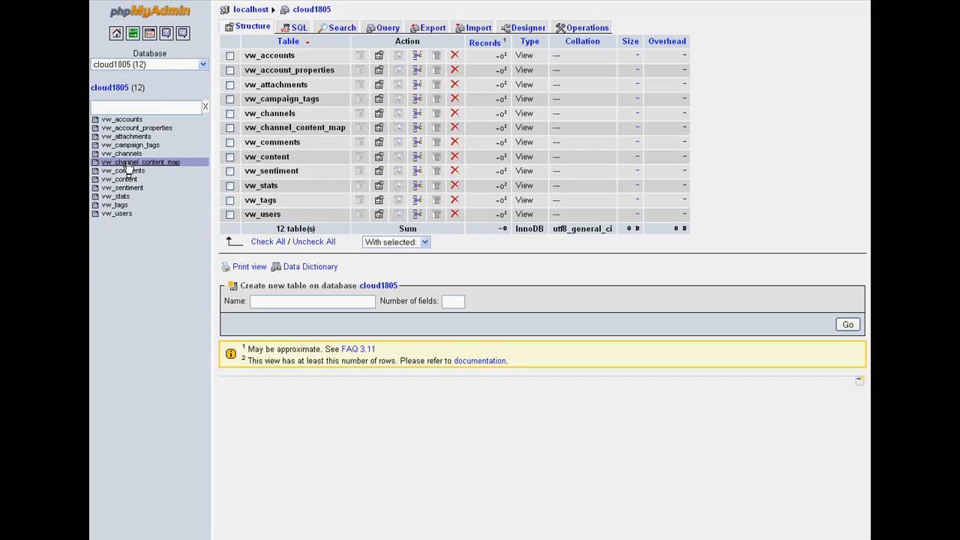
pyautogui.click(141, 162)
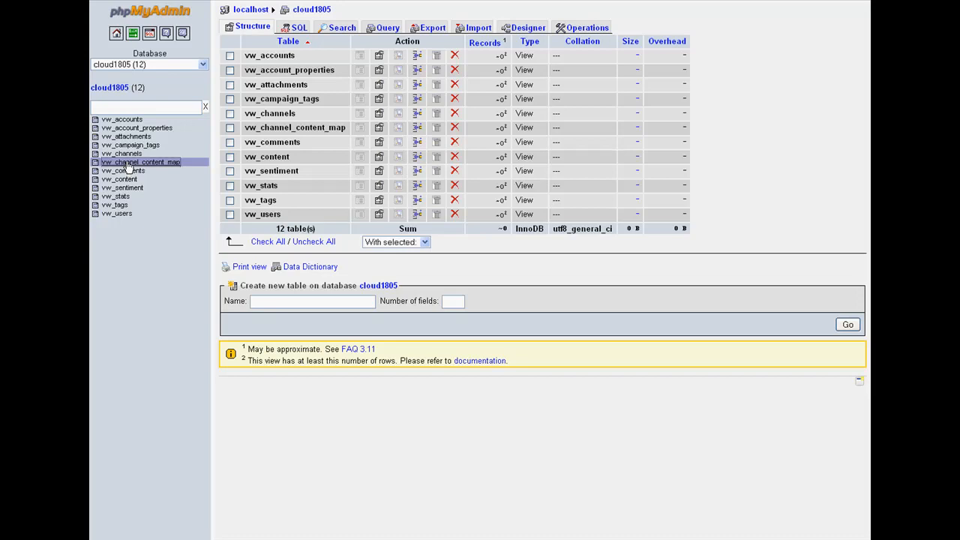
pyautogui.click(140, 162)
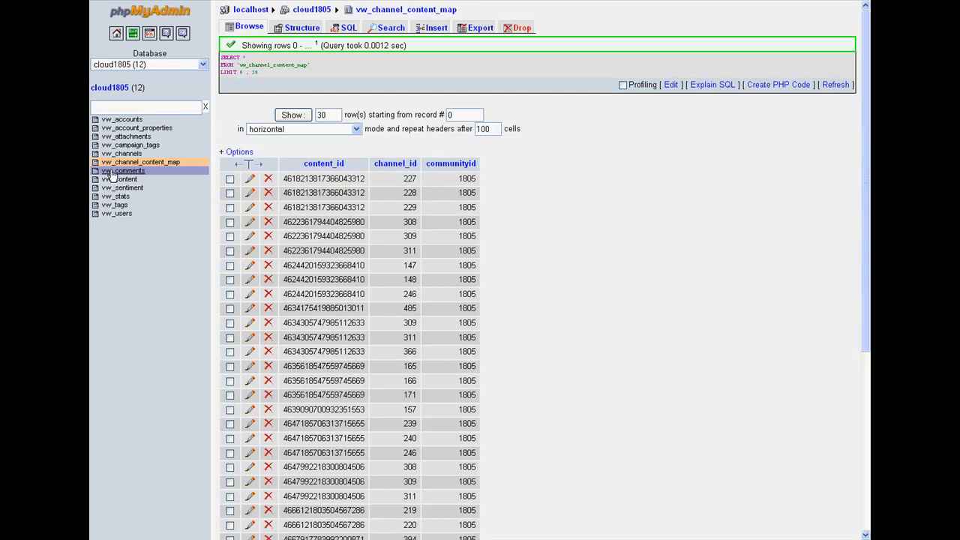
# - Browse vw_comments, then switch to the vw_stats per-channel metric rows
pyautogui.click(123, 170)
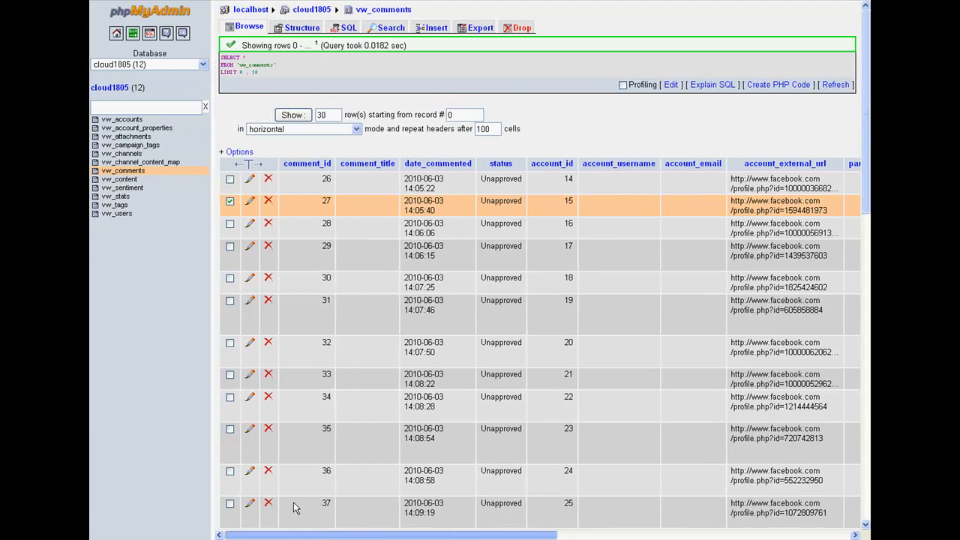
pyautogui.moveTo(590, 378)
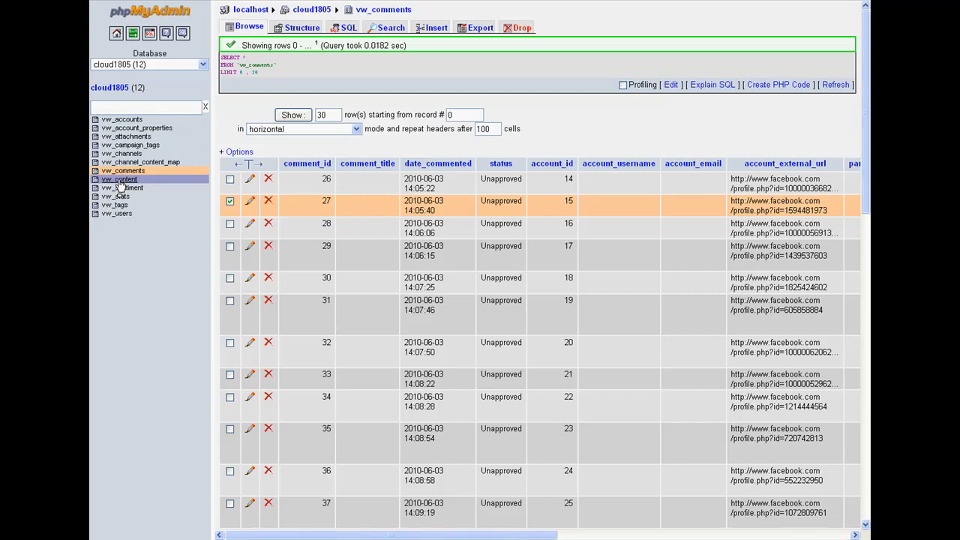
pyautogui.moveTo(120, 188)
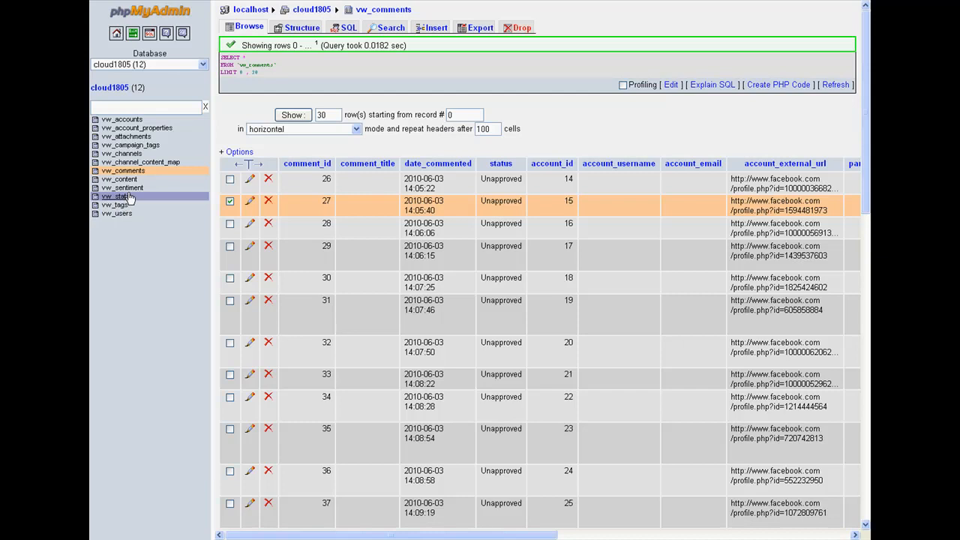
pyautogui.moveTo(124, 197)
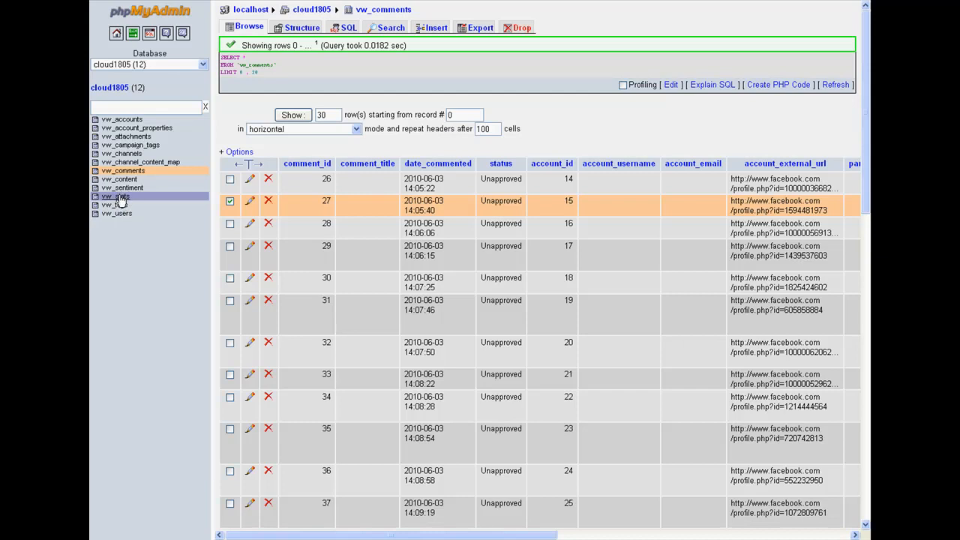
pyautogui.moveTo(121, 201)
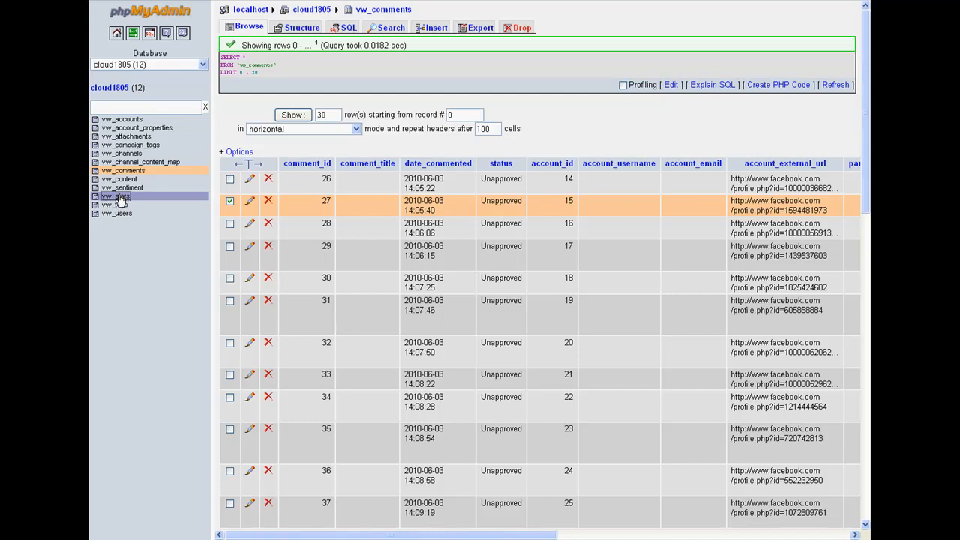
pyautogui.click(115, 196)
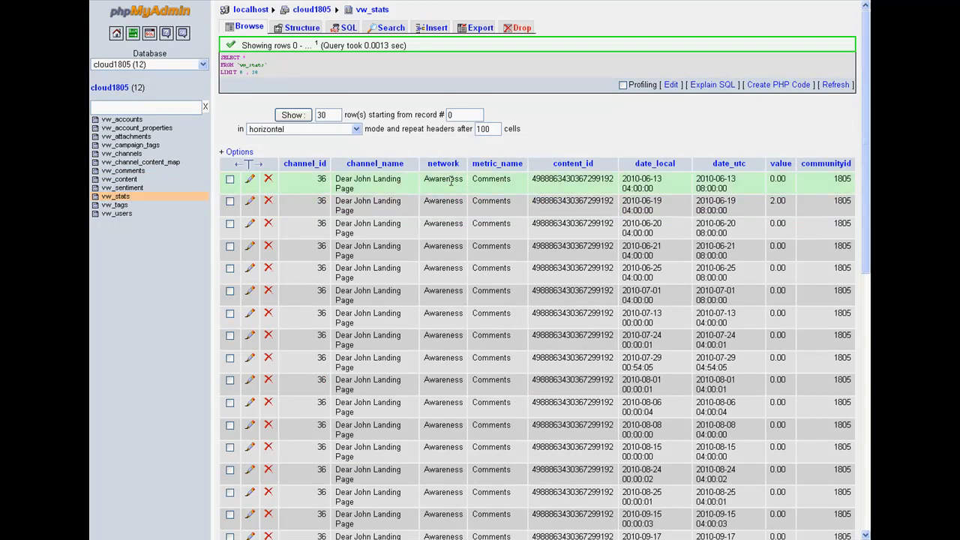
# - Browse vw_tags, then the vw_users list of usernames, names and emails
pyautogui.click(230, 178)
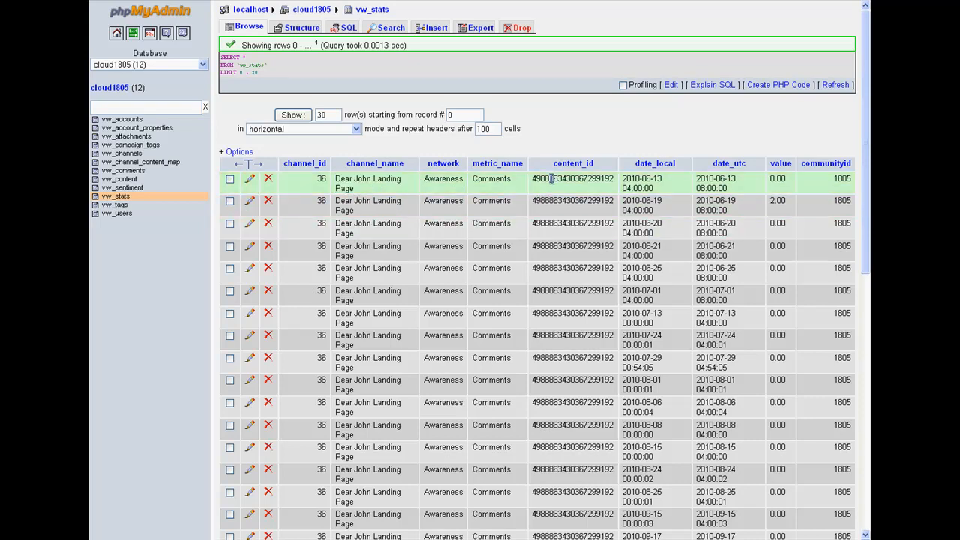
pyautogui.moveTo(607, 190)
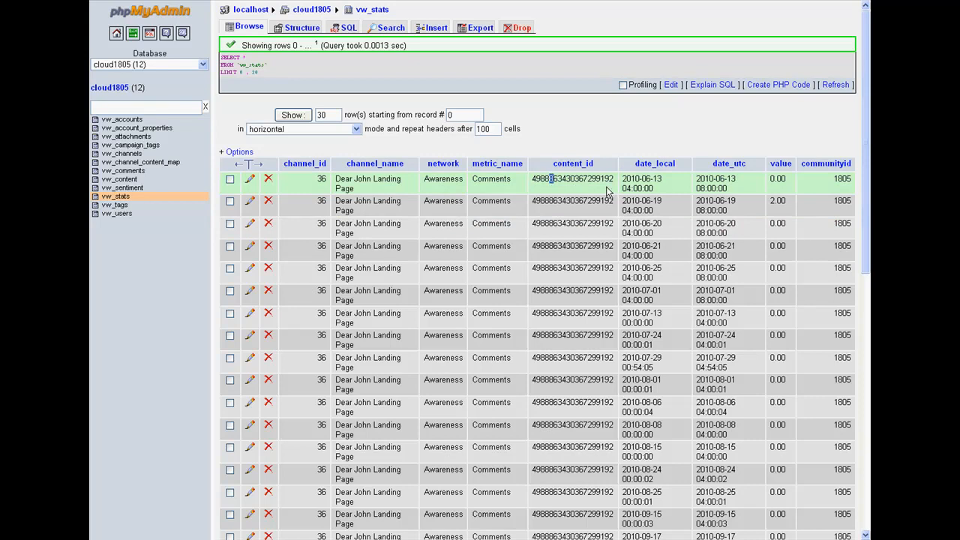
pyautogui.moveTo(771, 205)
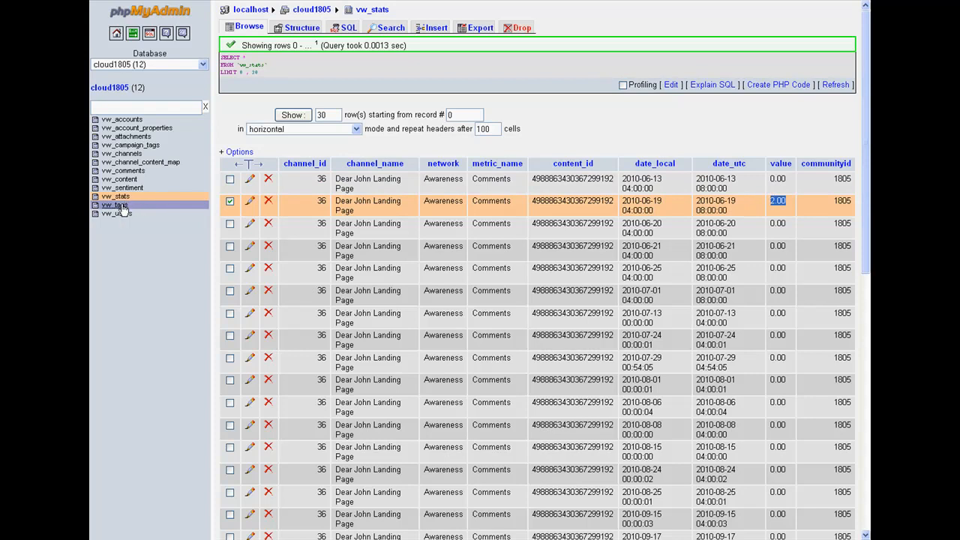
pyautogui.click(115, 205)
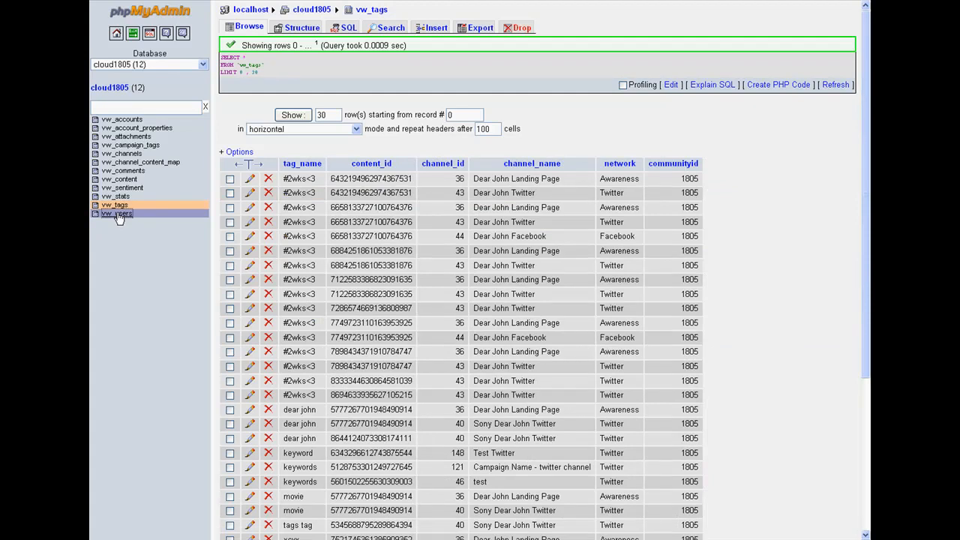
pyautogui.click(117, 213)
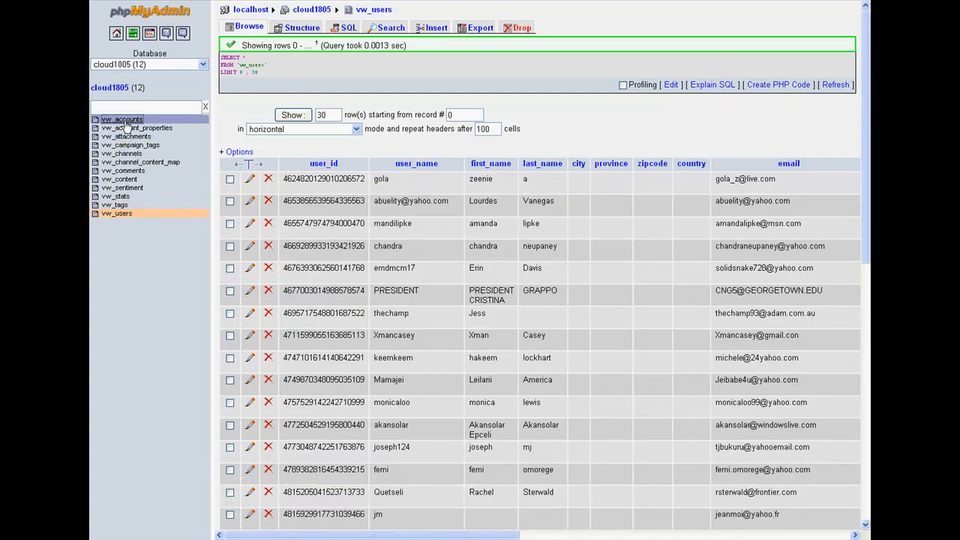
# - Open vw_accounts with the query window prefilled with SELECT * FROM `vw_accounts`
pyautogui.click(122, 119)
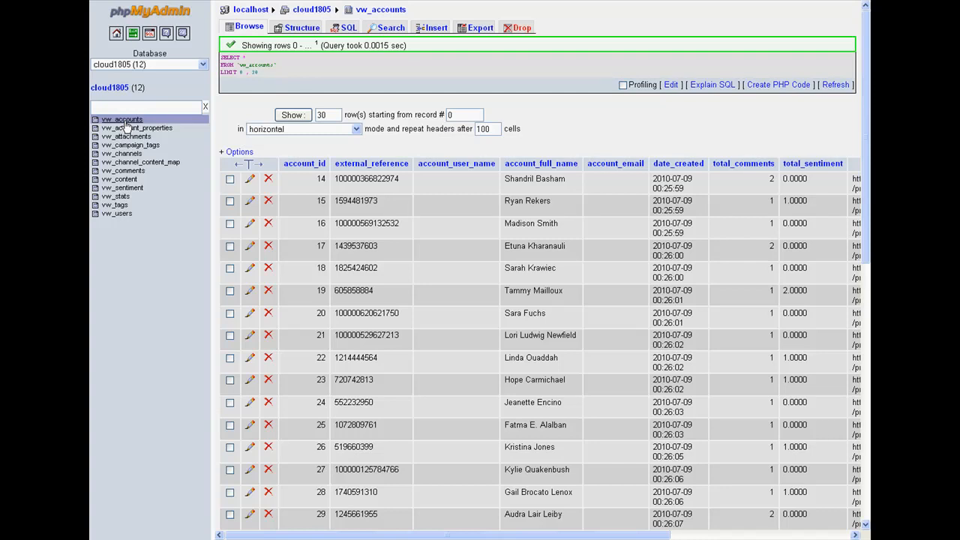
pyautogui.moveTo(129, 126)
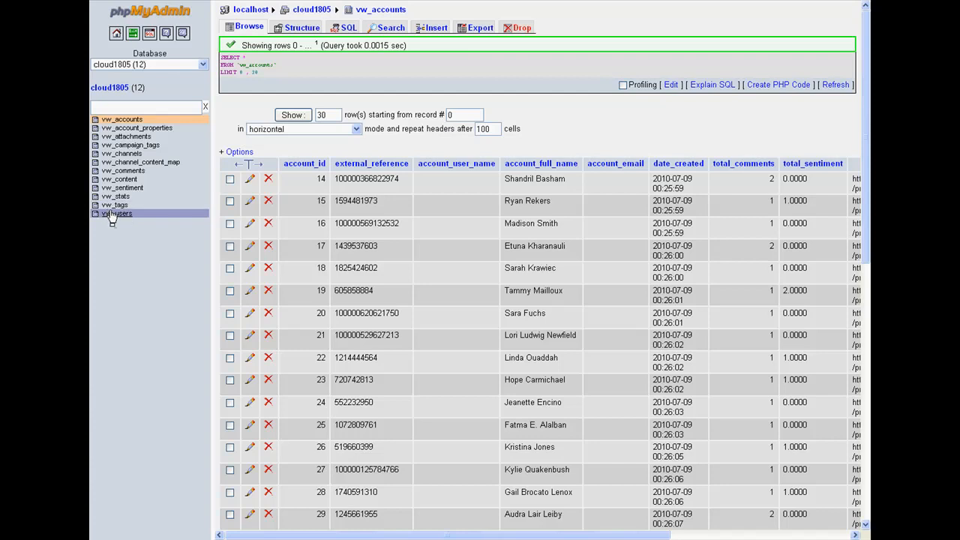
pyautogui.moveTo(137, 281)
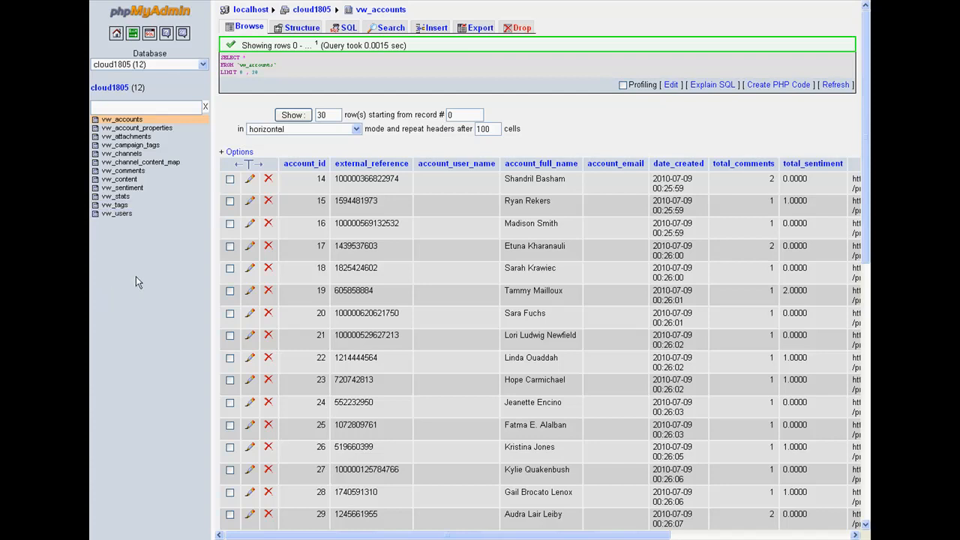
pyautogui.moveTo(131, 261)
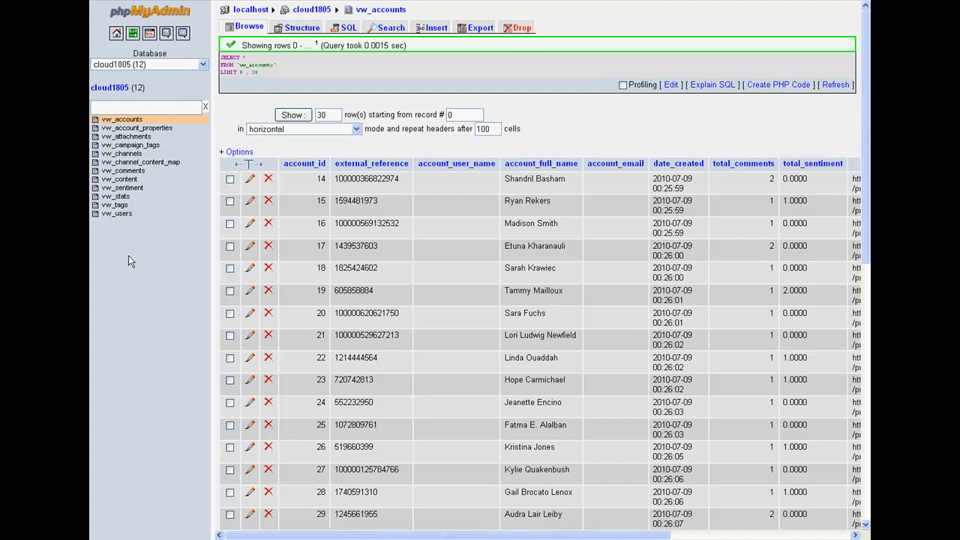
pyautogui.moveTo(316, 151)
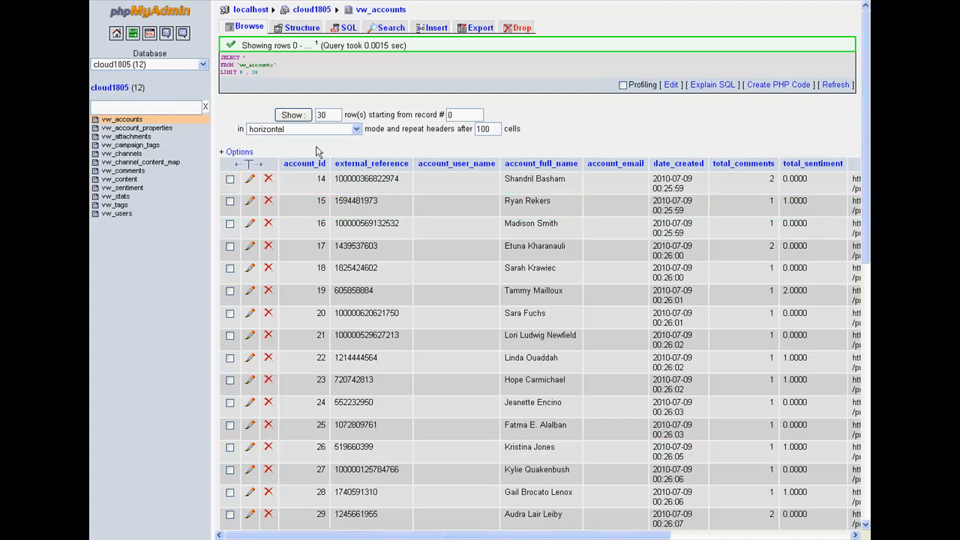
pyautogui.moveTo(711, 99)
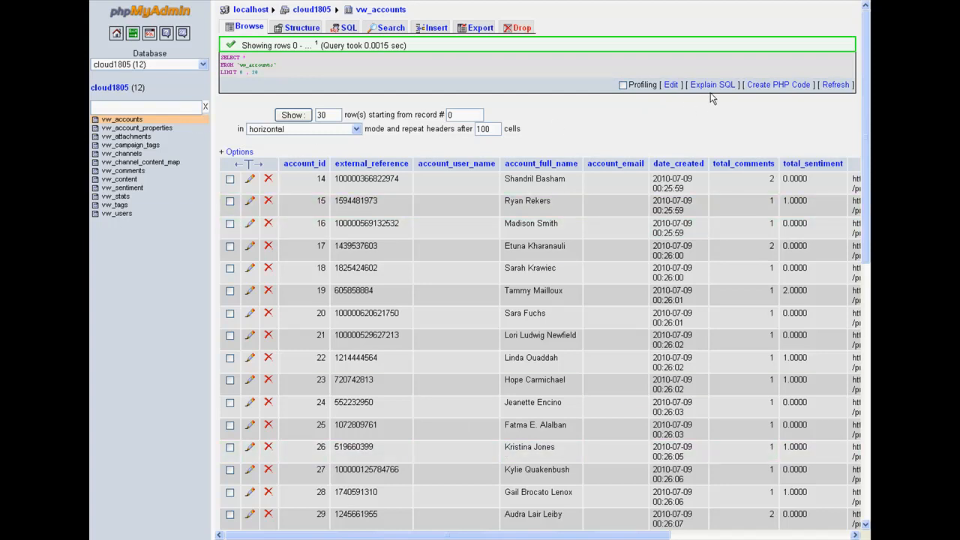
pyautogui.moveTo(670, 84)
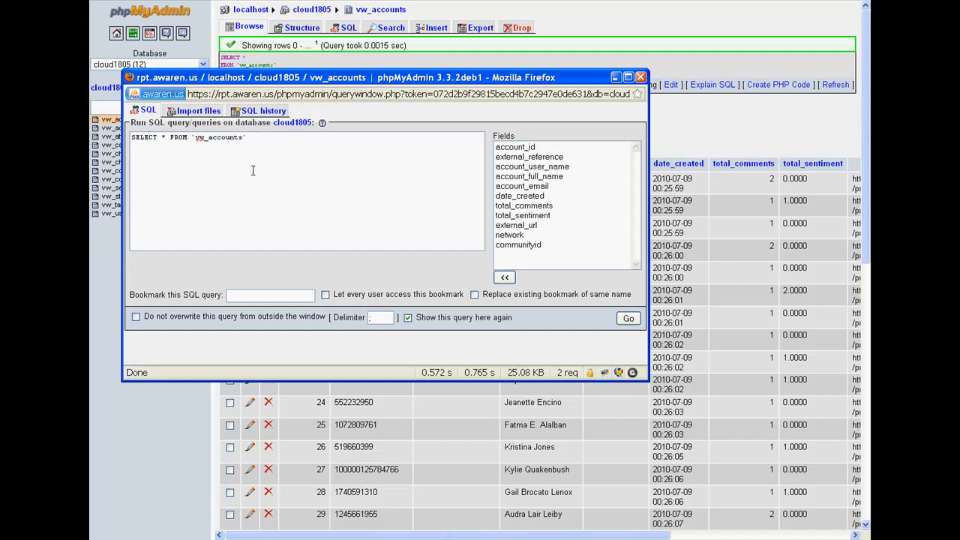
# - Extend the query with WHERE `account_full_name` LIKE 'Dav%'
pyautogui.write('where')
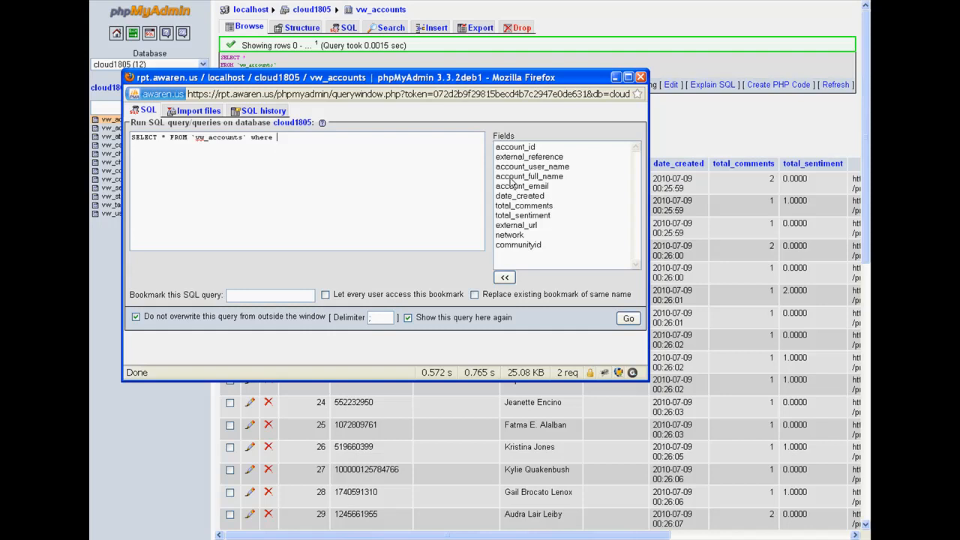
pyautogui.moveTo(512, 180)
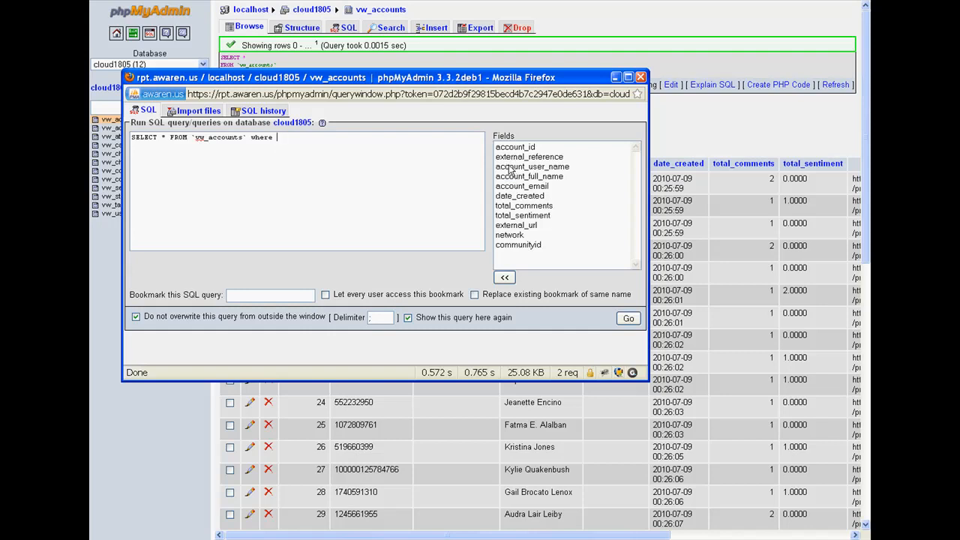
pyautogui.click(532, 166)
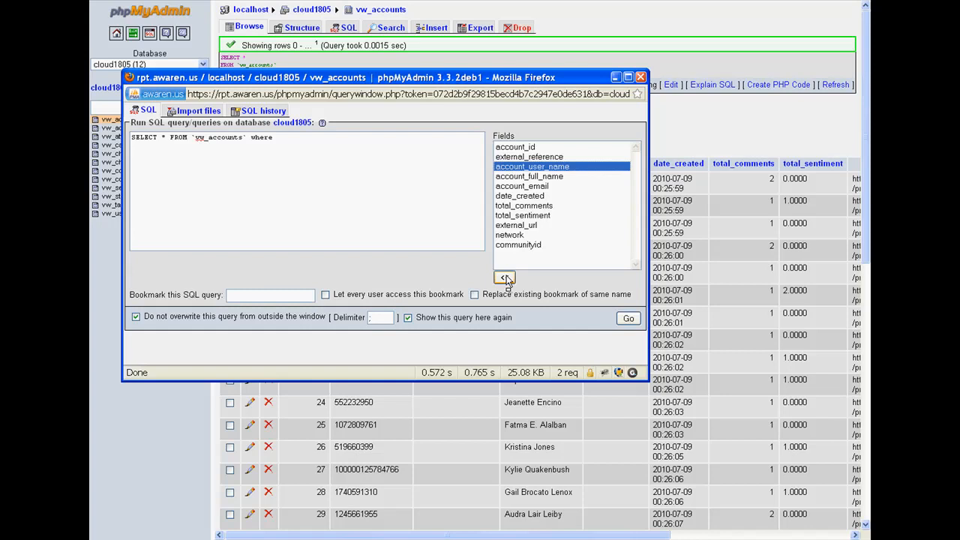
pyautogui.click(529, 176)
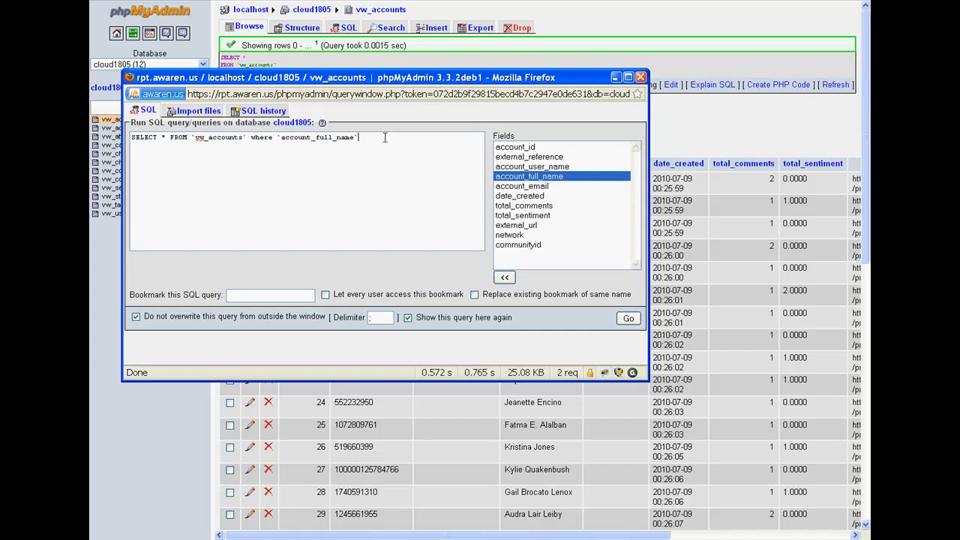
pyautogui.write('like')
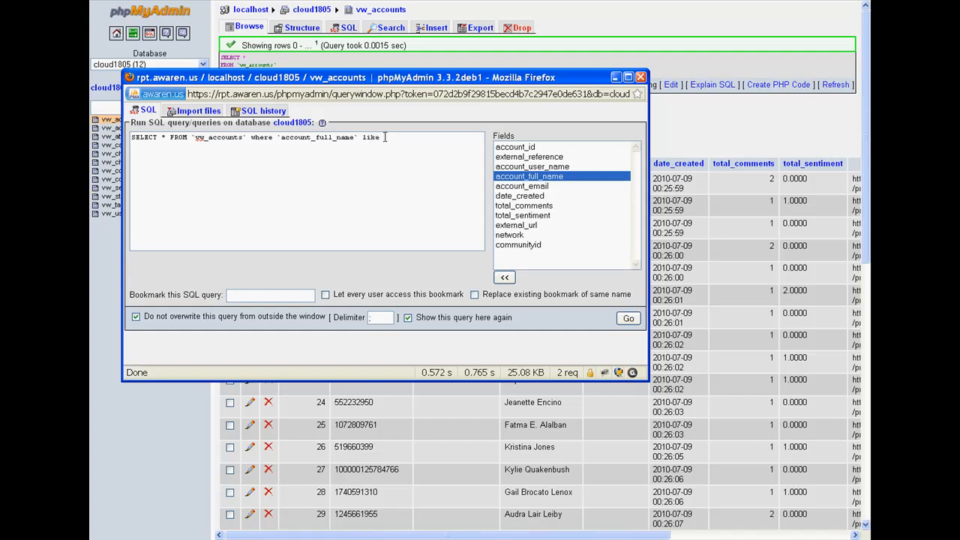
pyautogui.write("'Dav%")
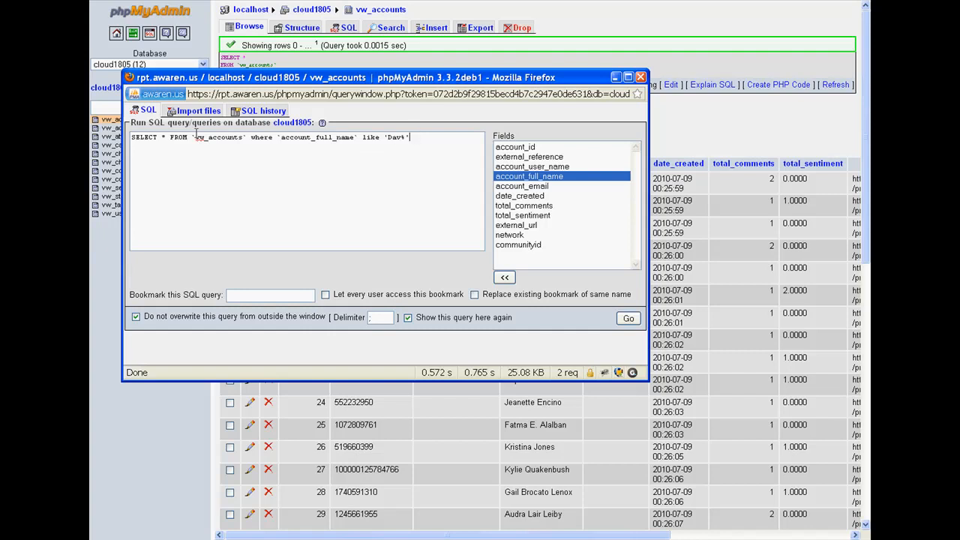
pyautogui.doubleClick(148, 137)
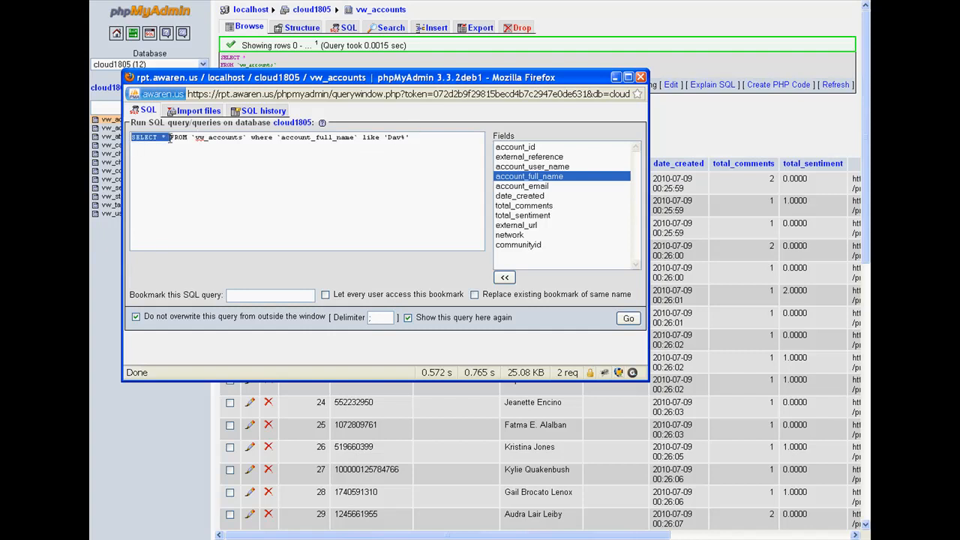
pyautogui.click(272, 137)
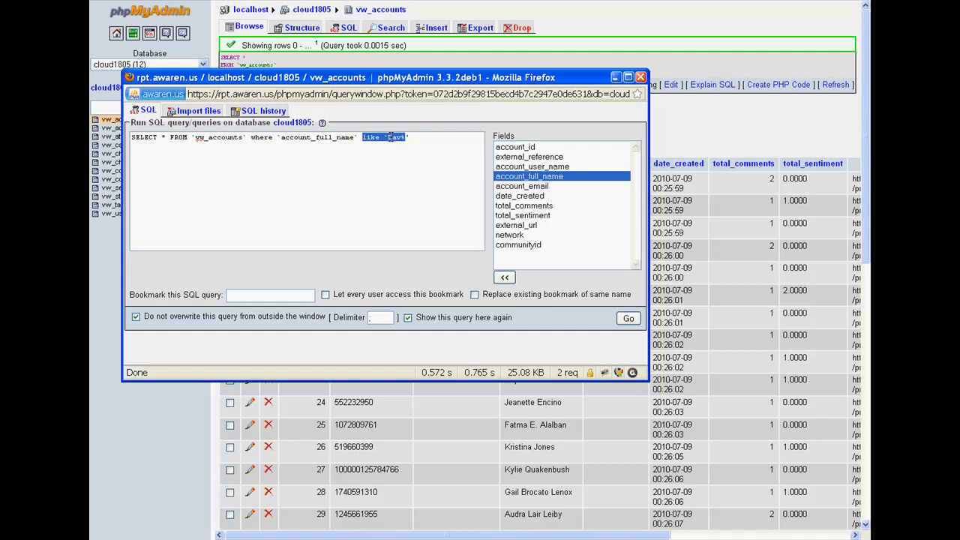
pyautogui.write('Davis')
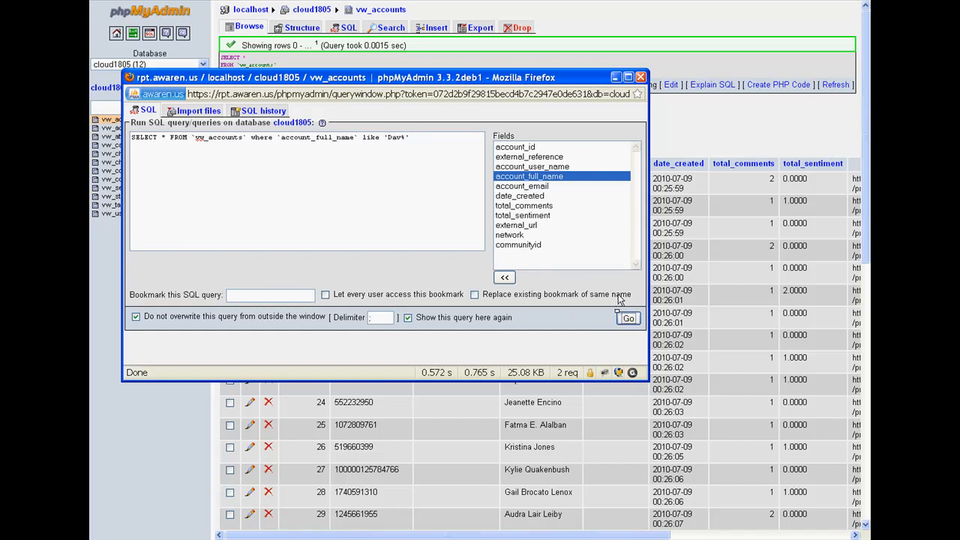
# - Run the 'Dav%' query (346 accounts), close the query window, and show Export options
pyautogui.click(627, 317)
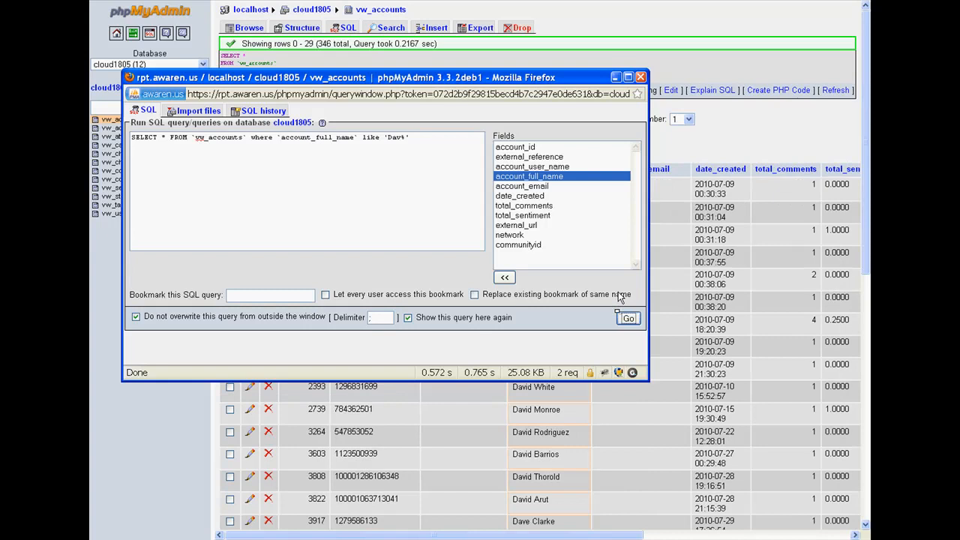
pyautogui.moveTo(592, 255)
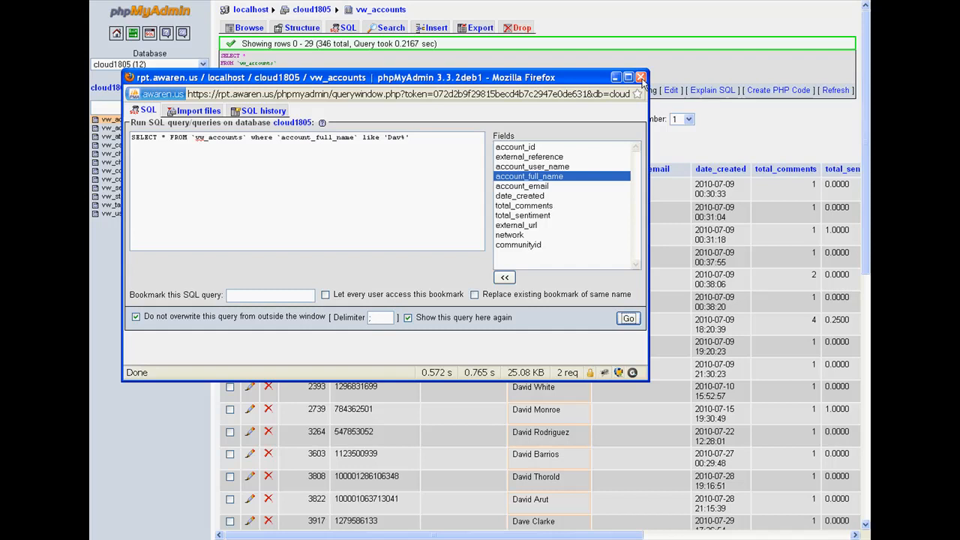
pyautogui.click(641, 77)
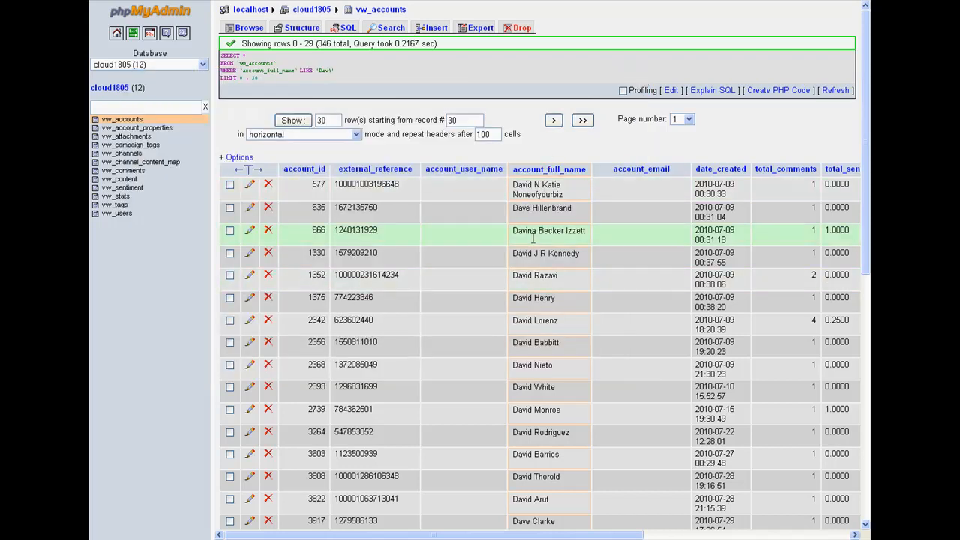
pyautogui.moveTo(472, 75)
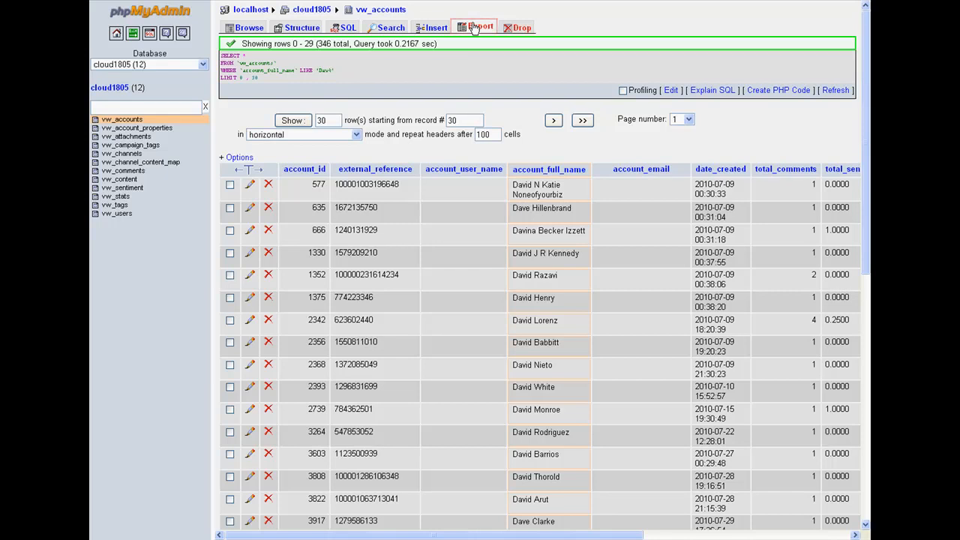
pyautogui.click(475, 27)
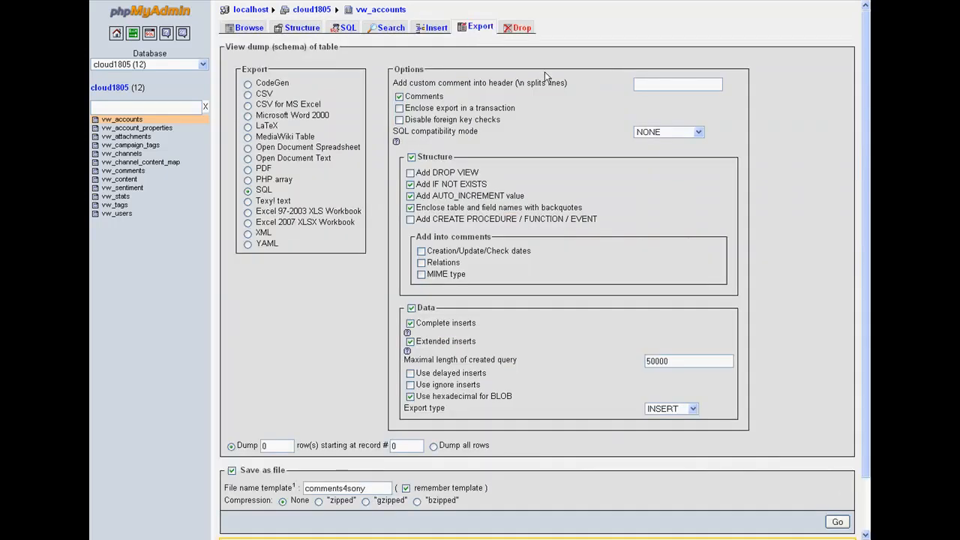